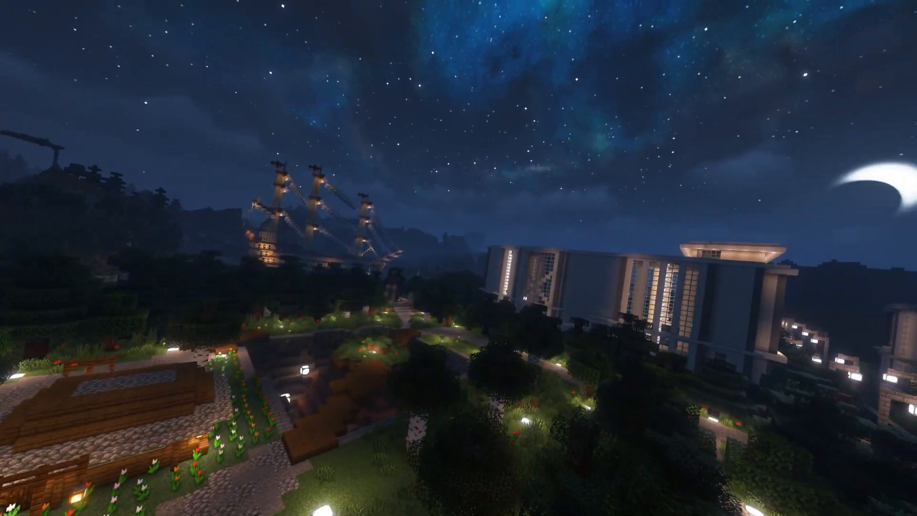
mouse_move(459, 257)
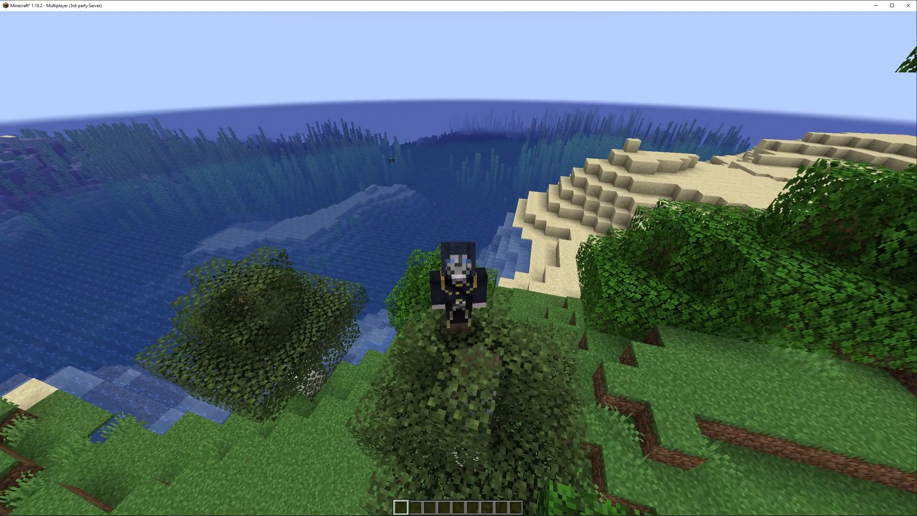
mouse_move(458, 258)
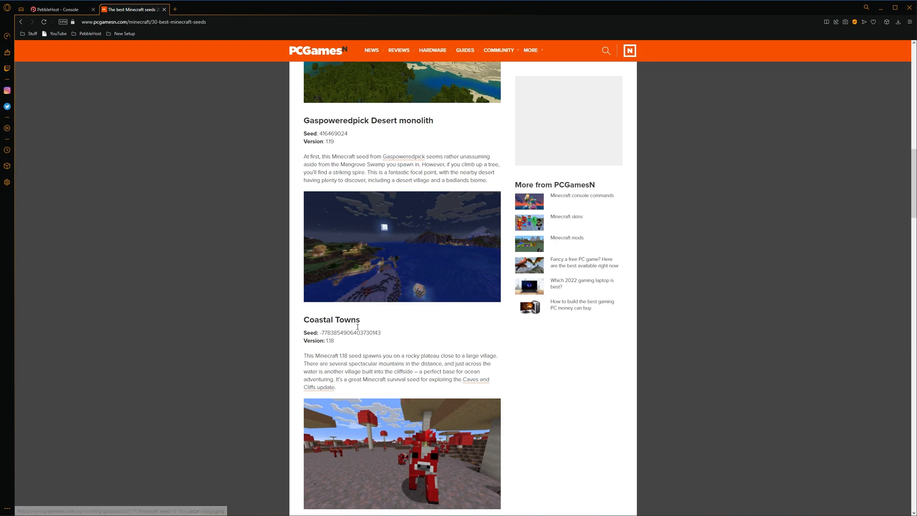
mouse_move(356, 320)
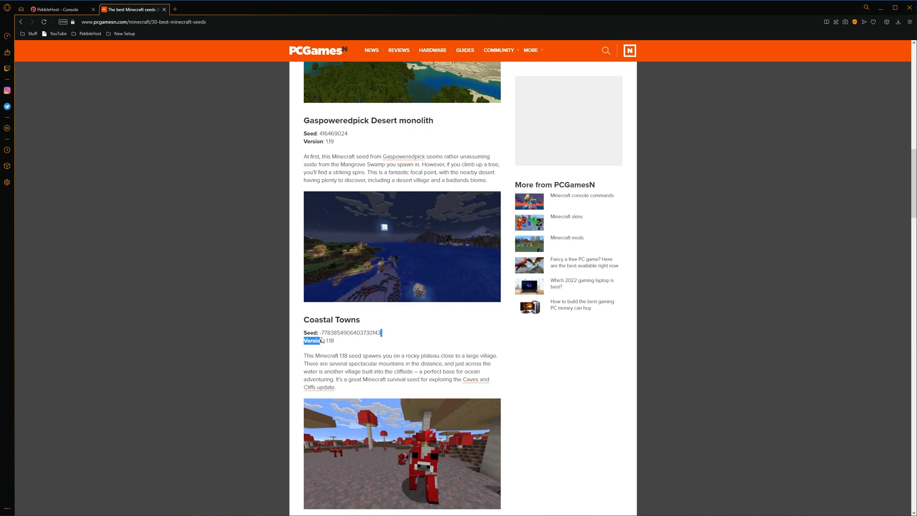
Step: Copy the Coastal Towns seed number from the PCGamesN article and switch to PebbleHost
double_click(349, 333)
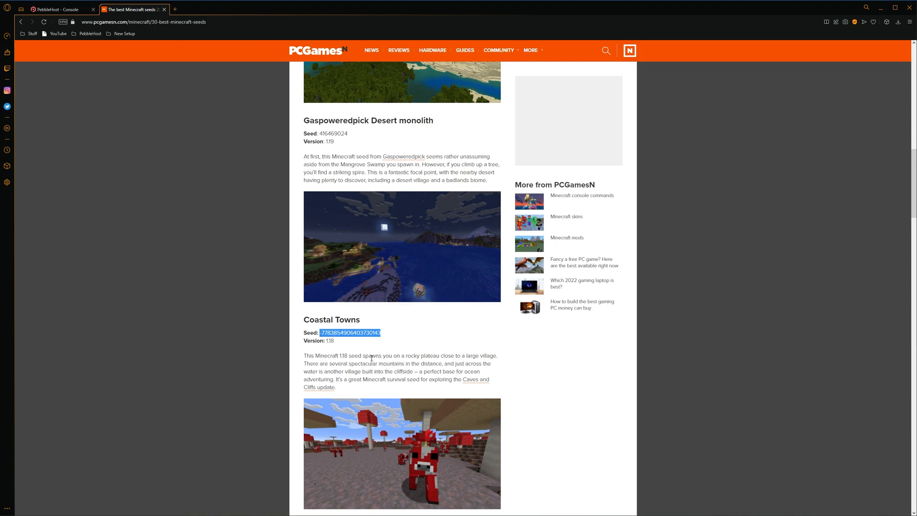
mouse_move(341, 356)
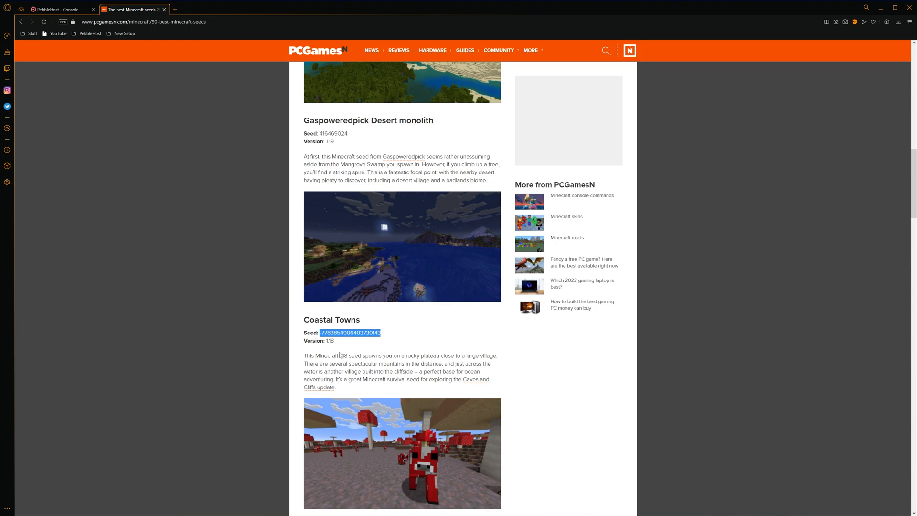
left_click(55, 9)
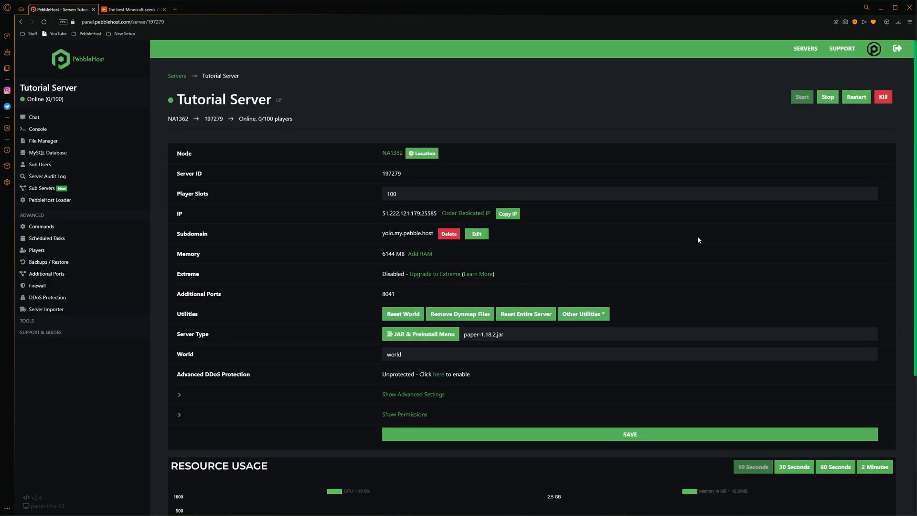
Step: Stop the Tutorial Server and bring up its File Manager listing
left_click(827, 96)
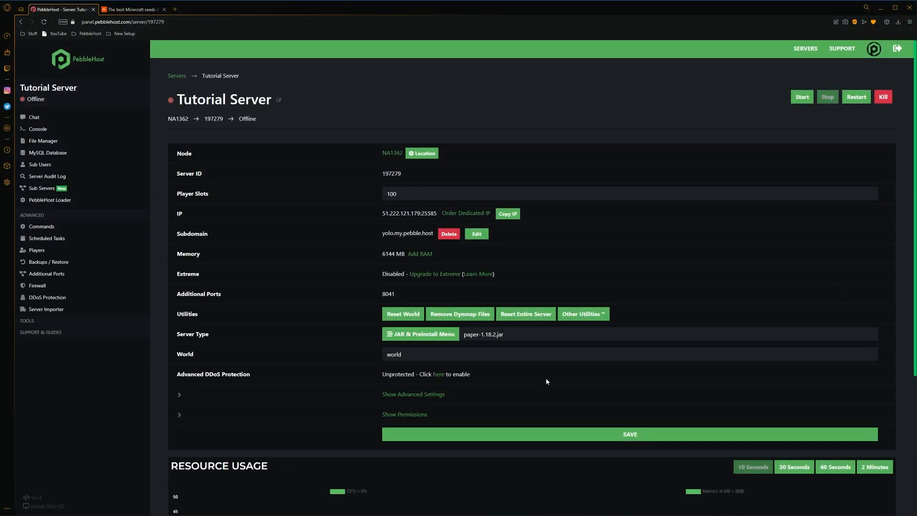
mouse_move(67, 143)
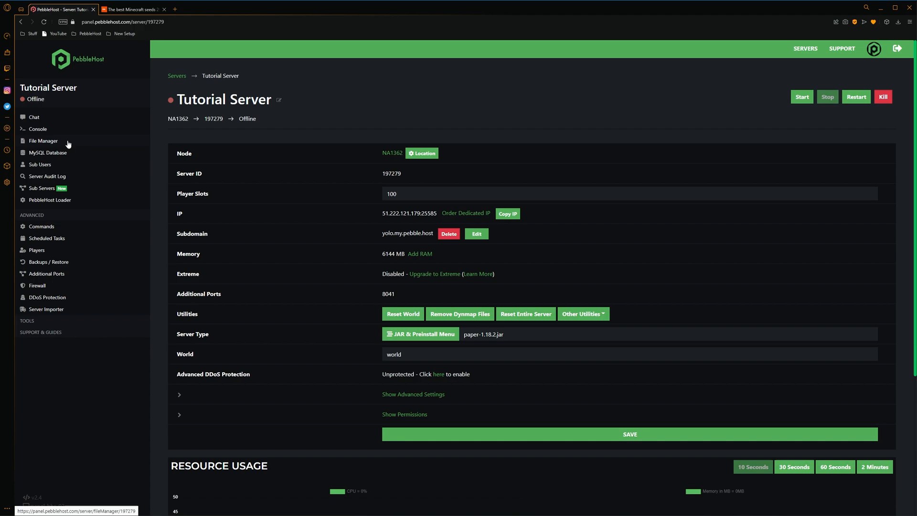
left_click(43, 140)
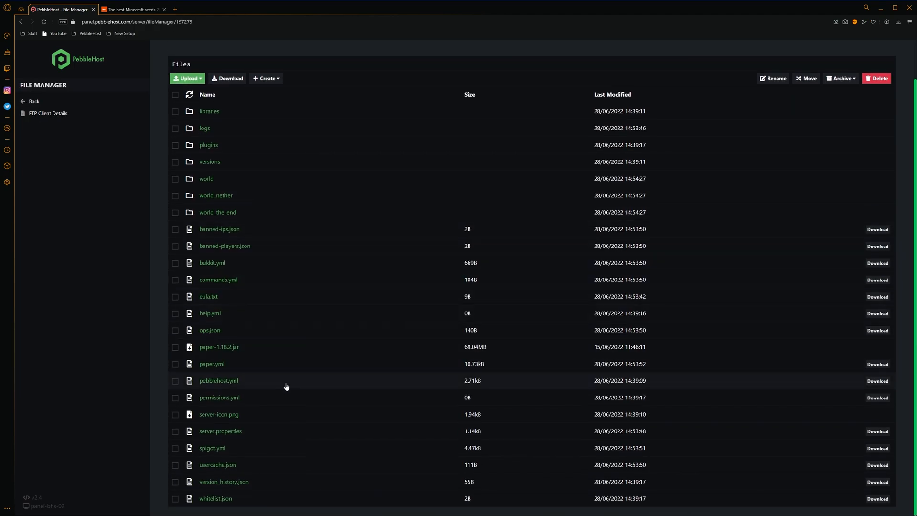
mouse_move(253, 436)
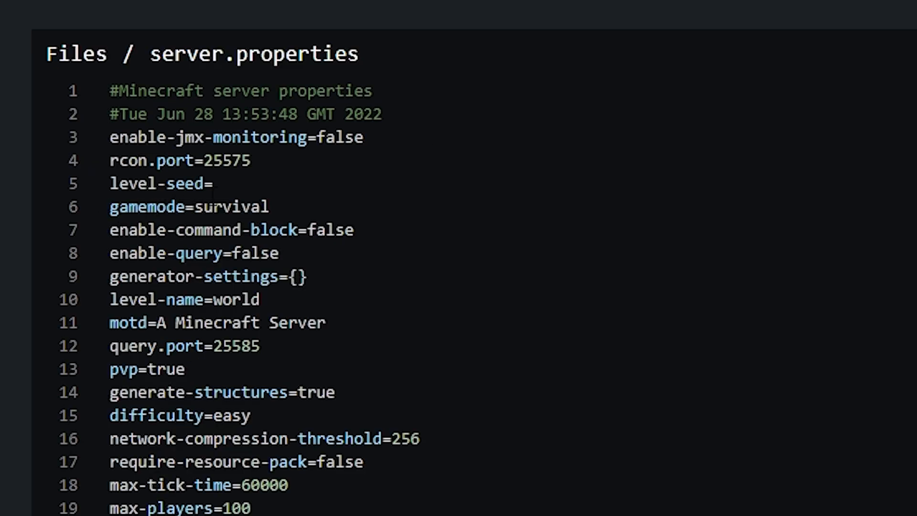
type("-7783854906403730143")
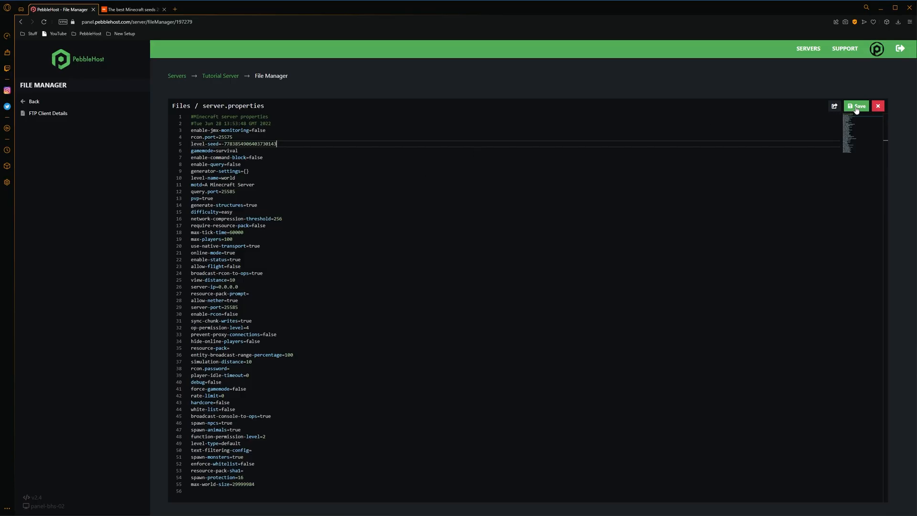
left_click(855, 106)
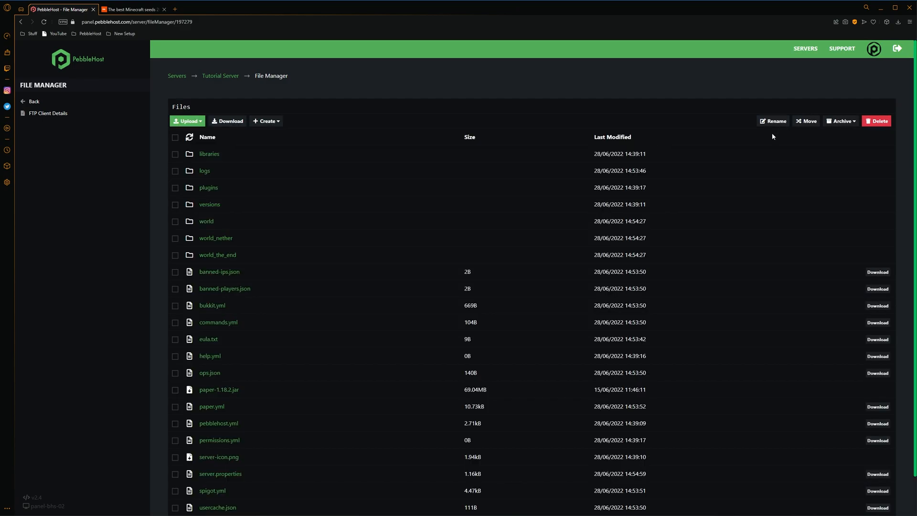
mouse_move(738, 213)
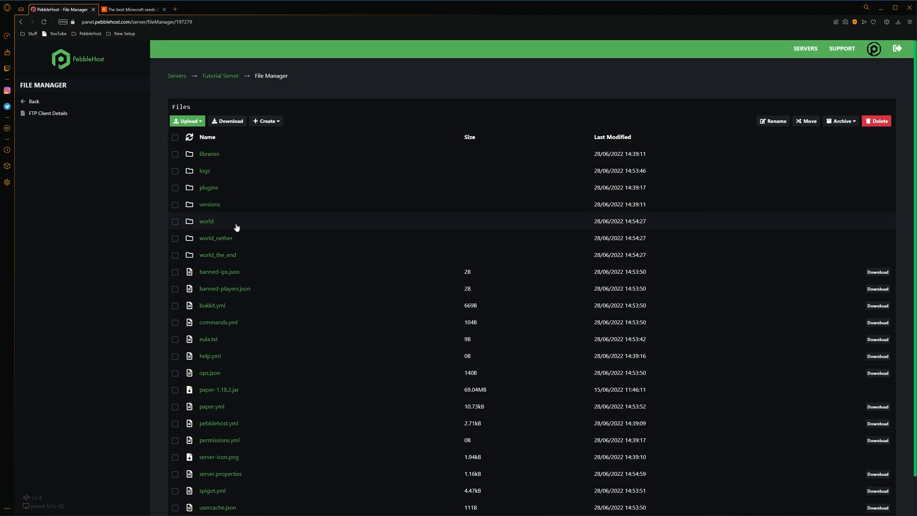
Step: Delete the old world folder and start the server to regenerate the world
left_click(175, 221)
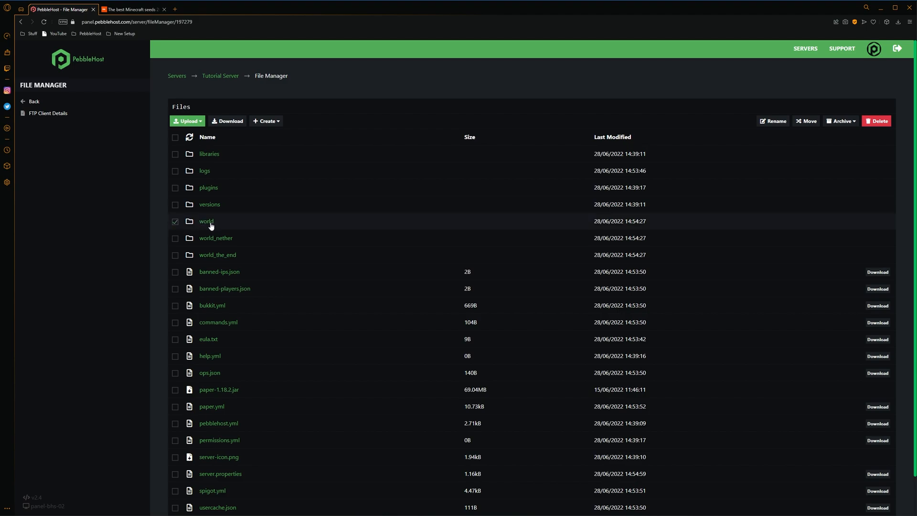
left_click(875, 121)
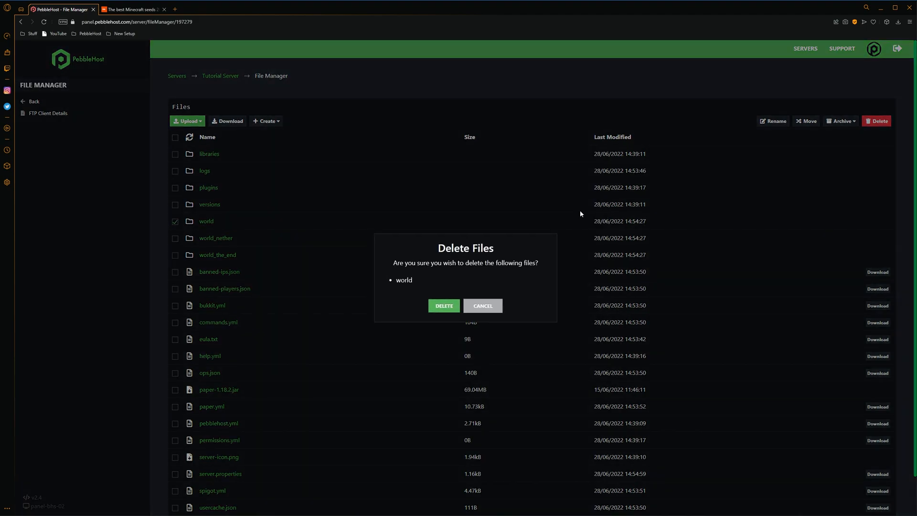
left_click(443, 305)
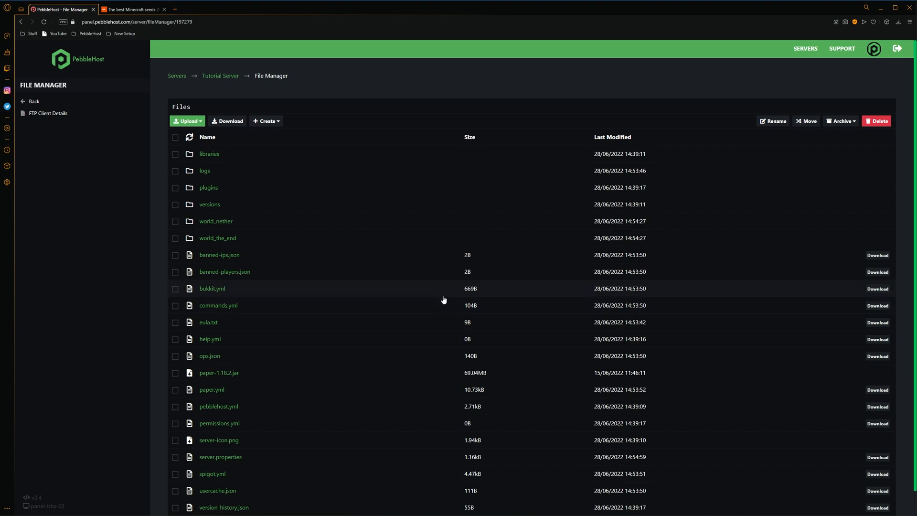
mouse_move(447, 291)
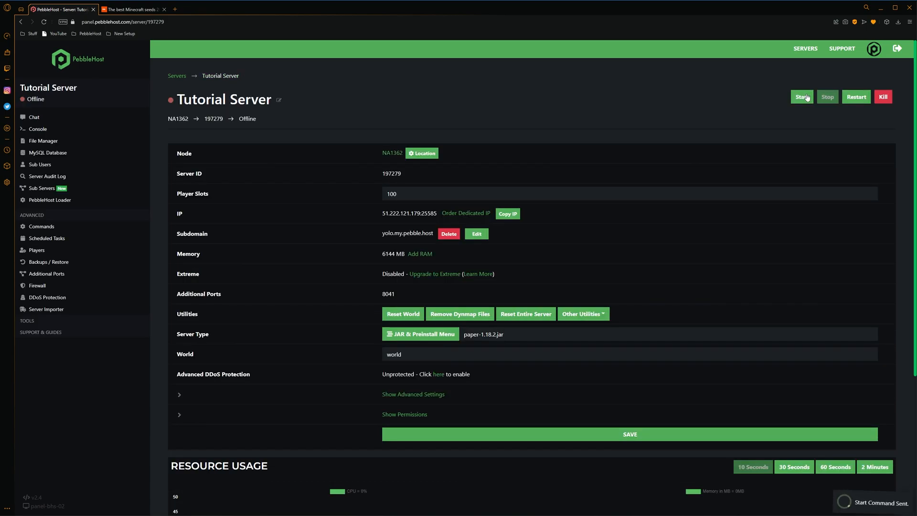
left_click(801, 96)
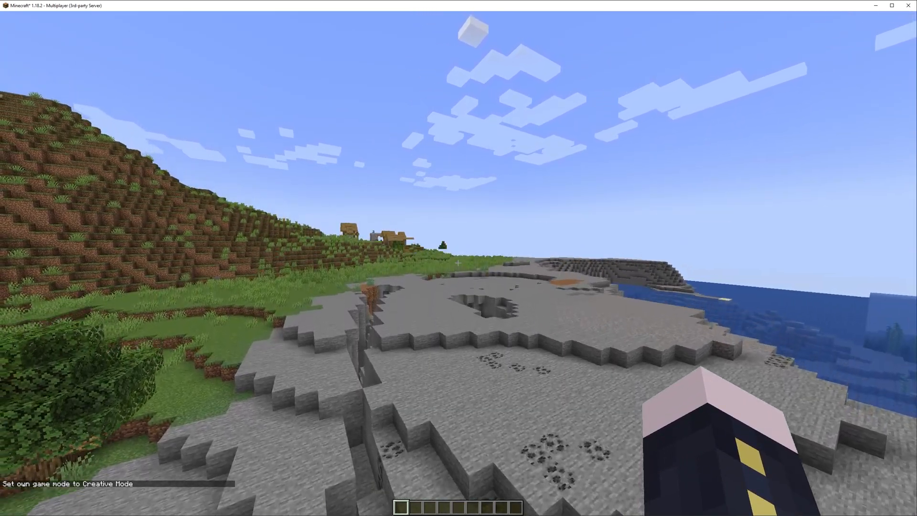
mouse_move(458, 258)
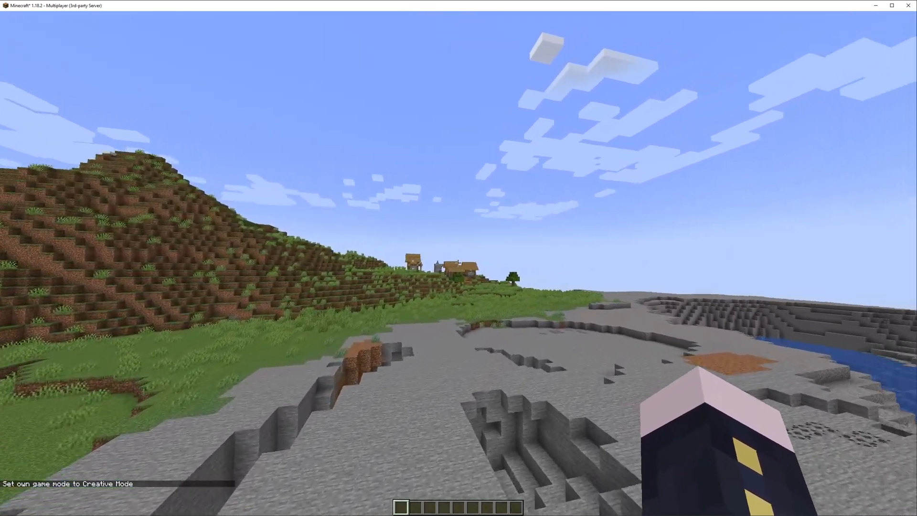